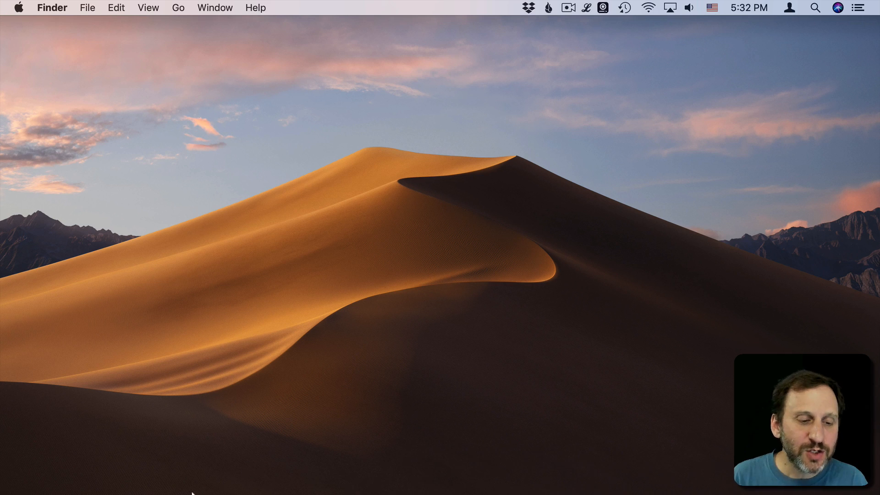
Step: Search the App Store for 'una' and run the 'the unarchiver' suggestion
{"action": "left_click", "coordinate": [93, 478]}
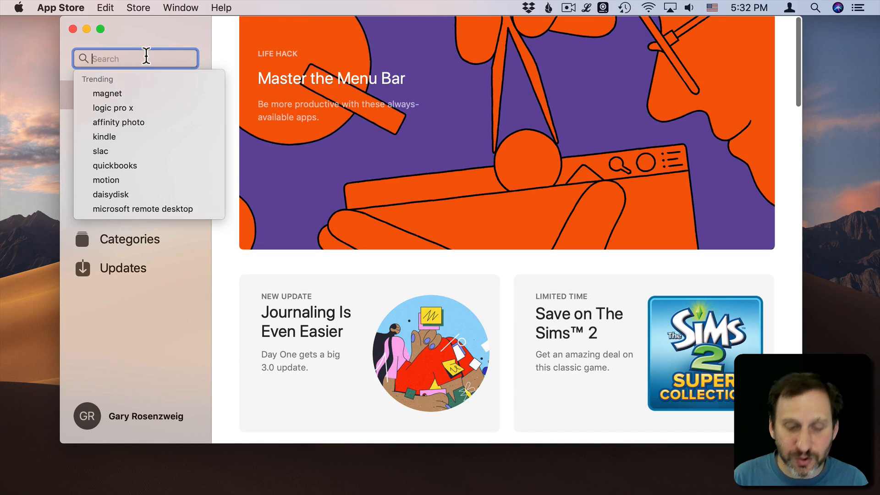
{"action": "type", "text": "unarc"}
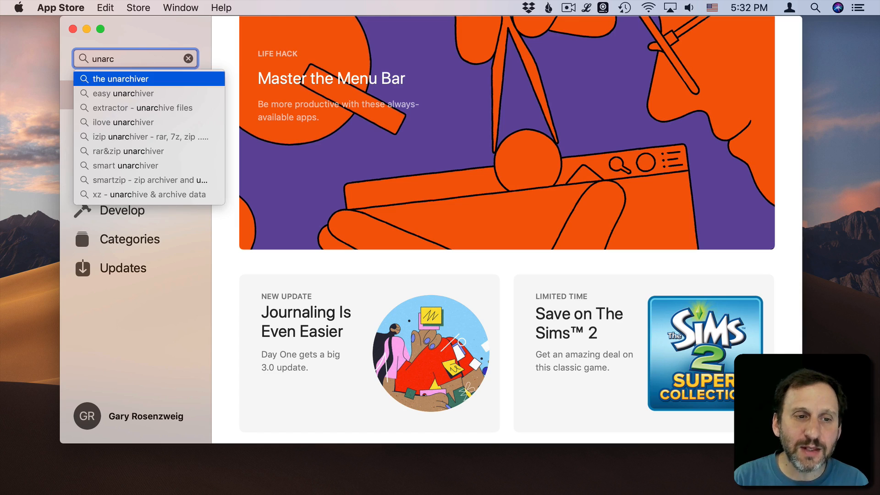
{"action": "left_click", "coordinate": [120, 79]}
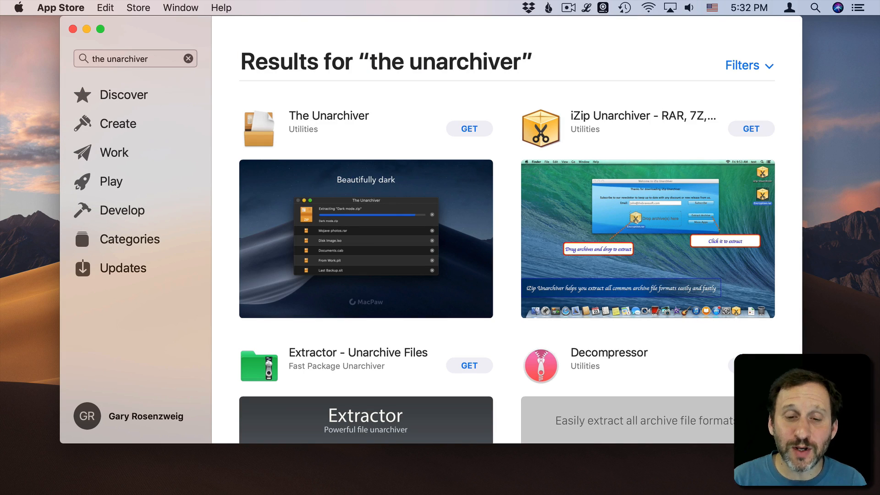
Step: Install The Unarchiver from its store page via GET and INSTALL
{"action": "left_click", "coordinate": [328, 115]}
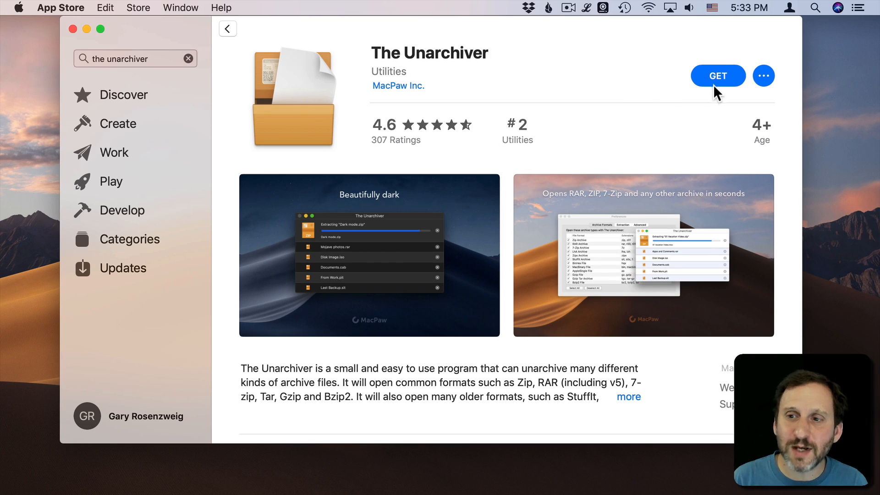
{"action": "left_click", "coordinate": [717, 75]}
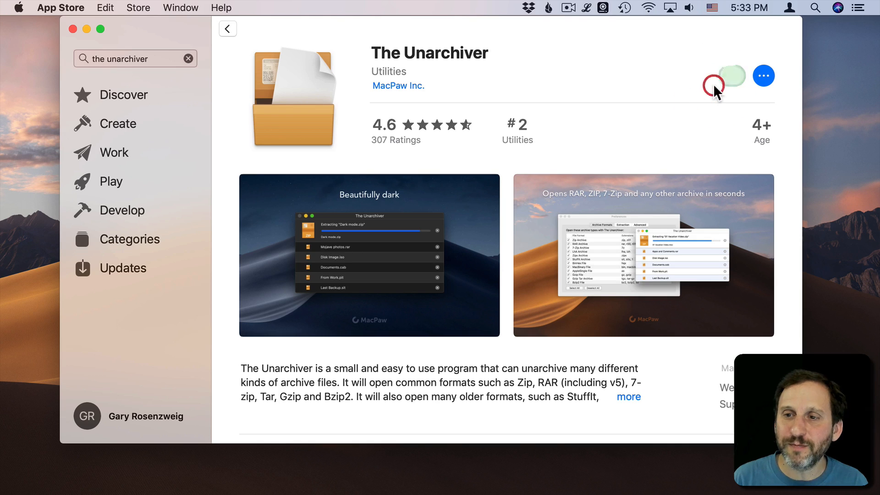
{"action": "left_click", "coordinate": [725, 75]}
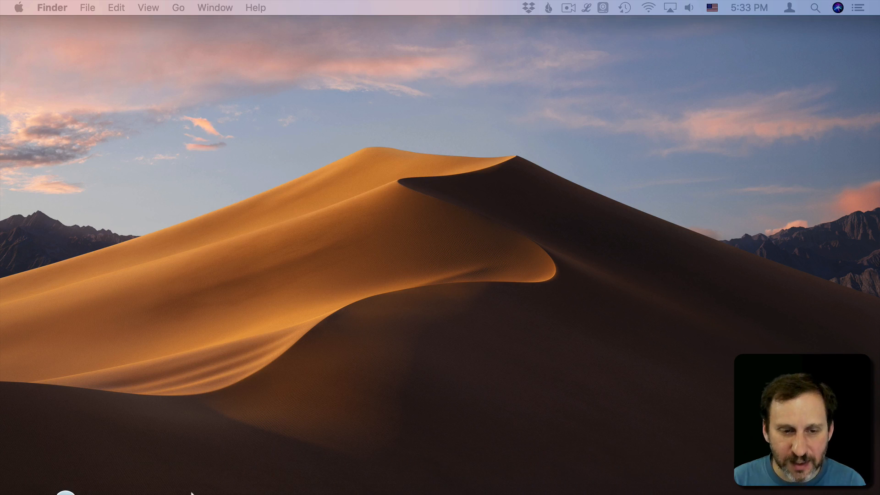
Step: Delete The Unarchiver from the Launchpad app grid in jiggle mode
{"action": "left_click", "coordinate": [65, 477]}
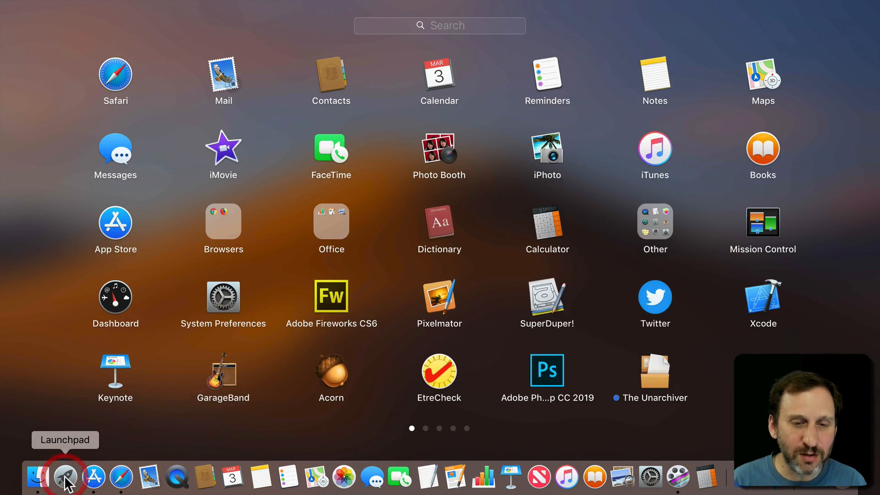
{"action": "mouse_move", "coordinate": [651, 385]}
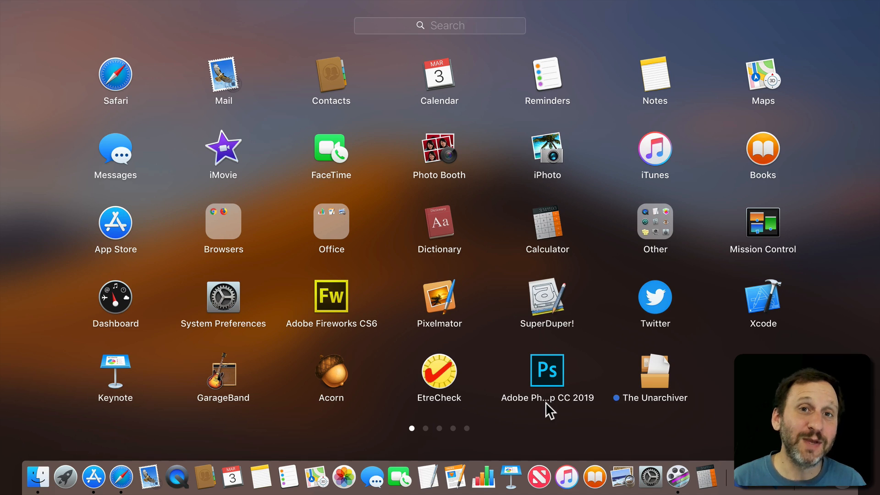
{"action": "mouse_move", "coordinate": [632, 380]}
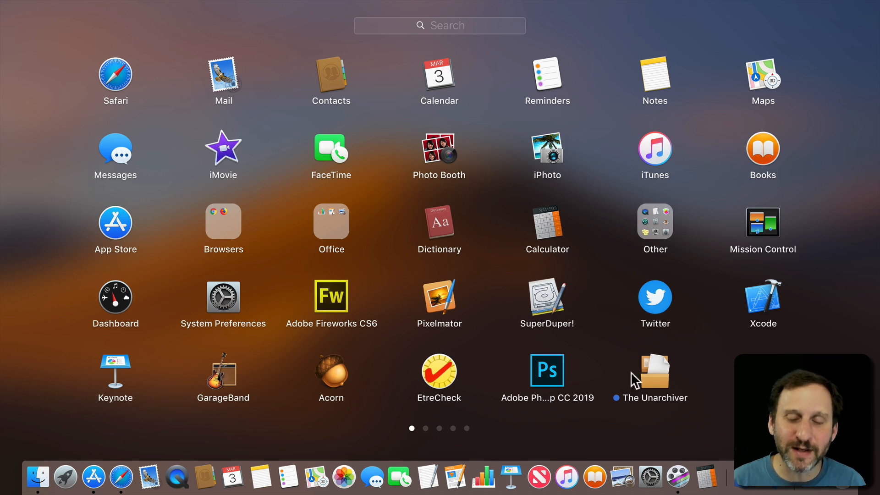
{"action": "mouse_move", "coordinate": [656, 379]}
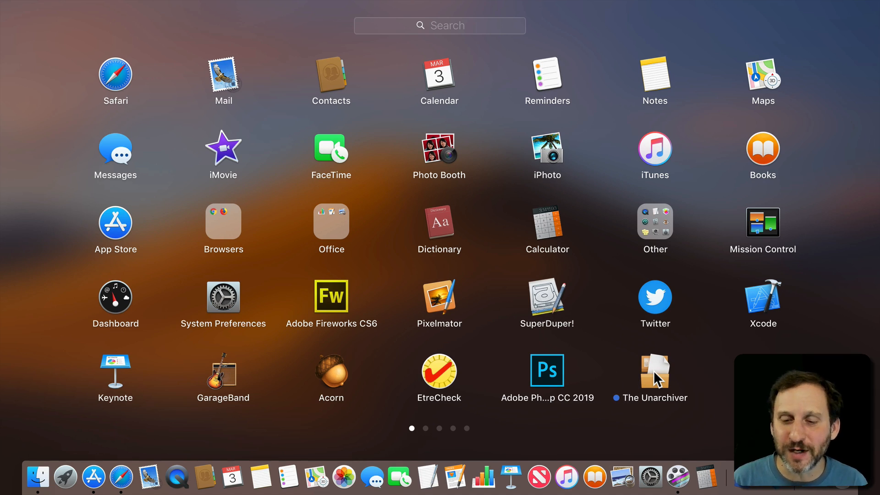
{"action": "mouse_move", "coordinate": [645, 383]}
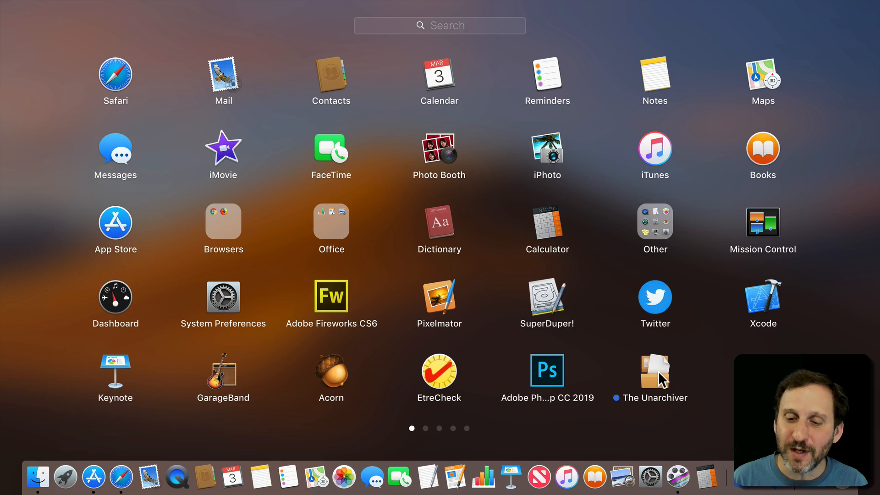
{"action": "left_click", "coordinate": [654, 369]}
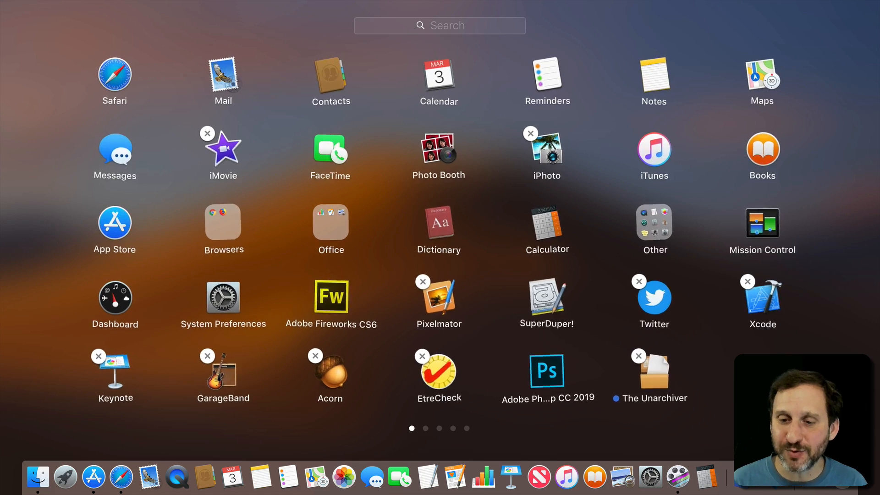
{"action": "left_click", "coordinate": [638, 356]}
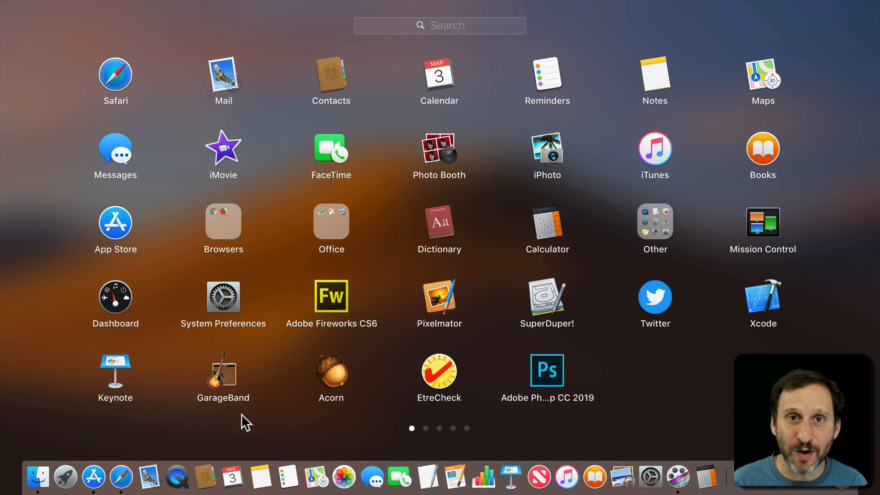
{"action": "mouse_move", "coordinate": [93, 477]}
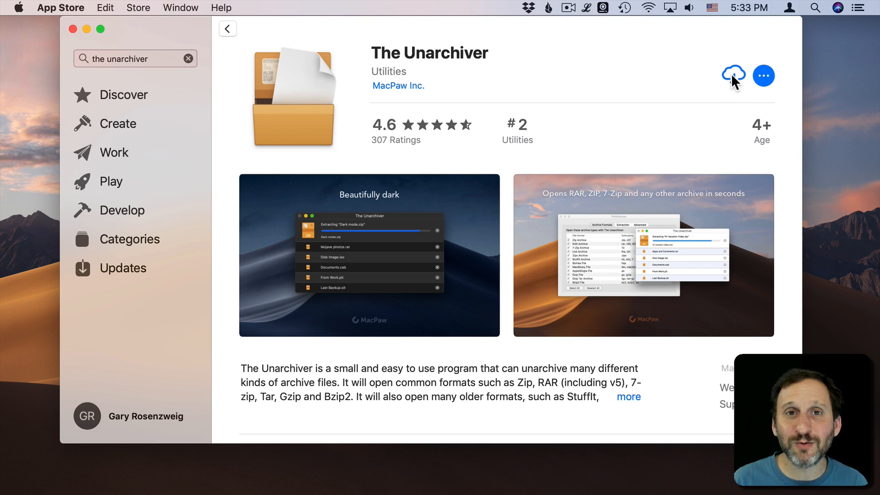
{"action": "mouse_move", "coordinate": [738, 83]}
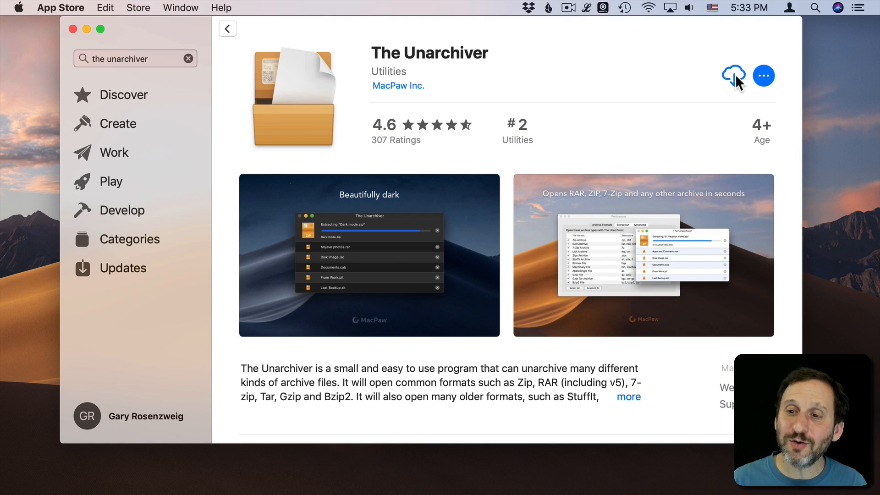
Step: Re-download The Unarchiver from its store page until it offers OPEN
{"action": "left_click", "coordinate": [733, 76]}
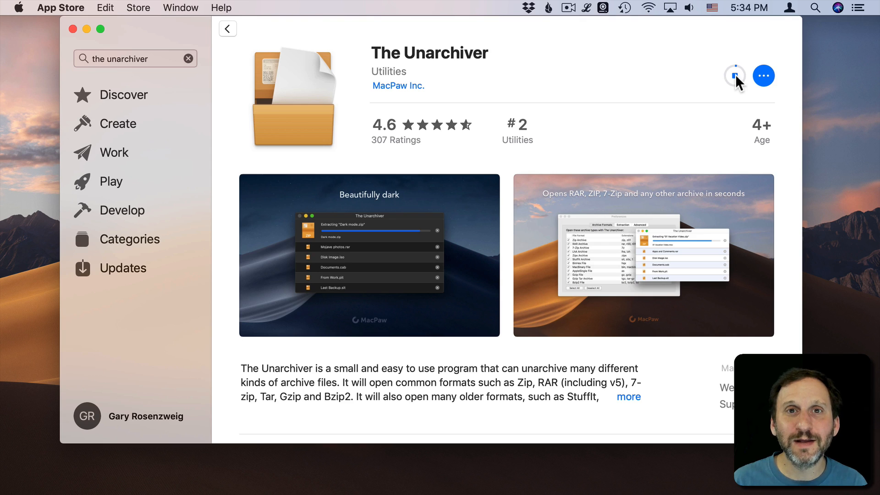
{"action": "left_click", "coordinate": [733, 75]}
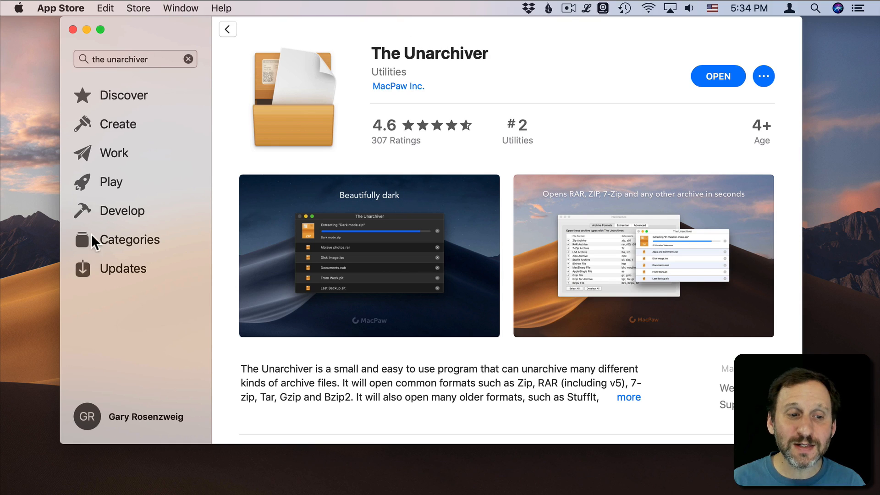
{"action": "mouse_move", "coordinate": [145, 263]}
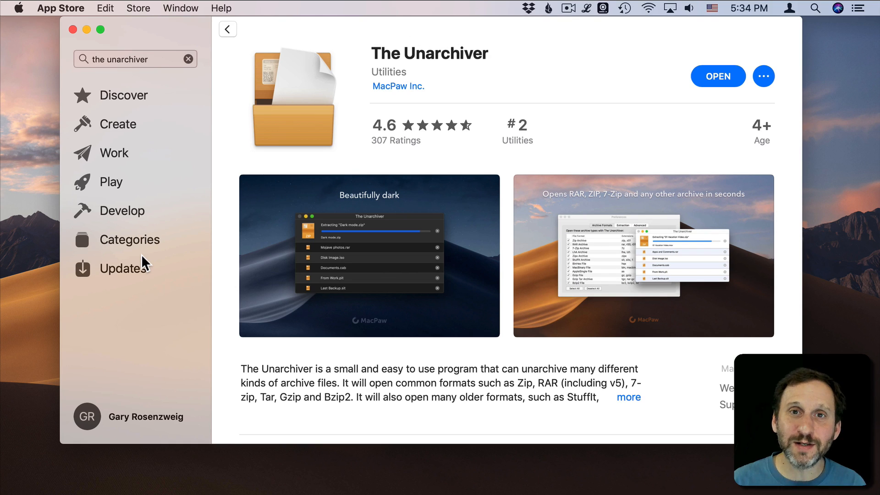
{"action": "mouse_move", "coordinate": [134, 347]}
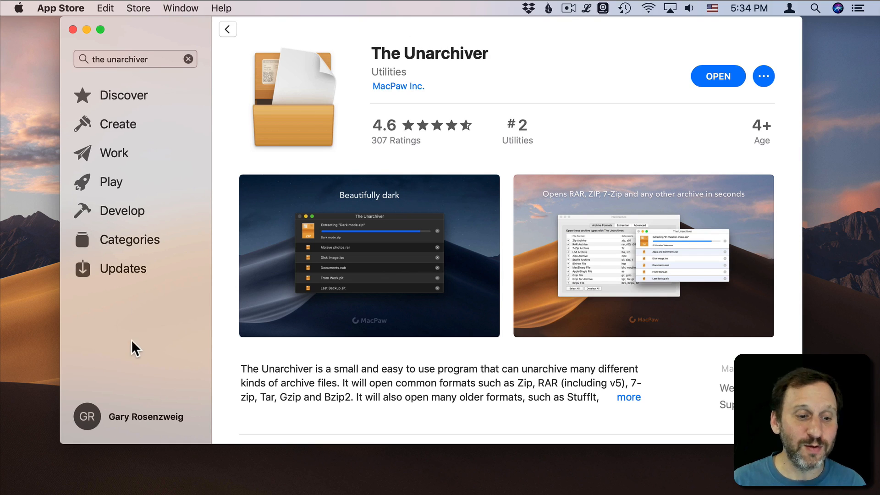
{"action": "mouse_move", "coordinate": [96, 422]}
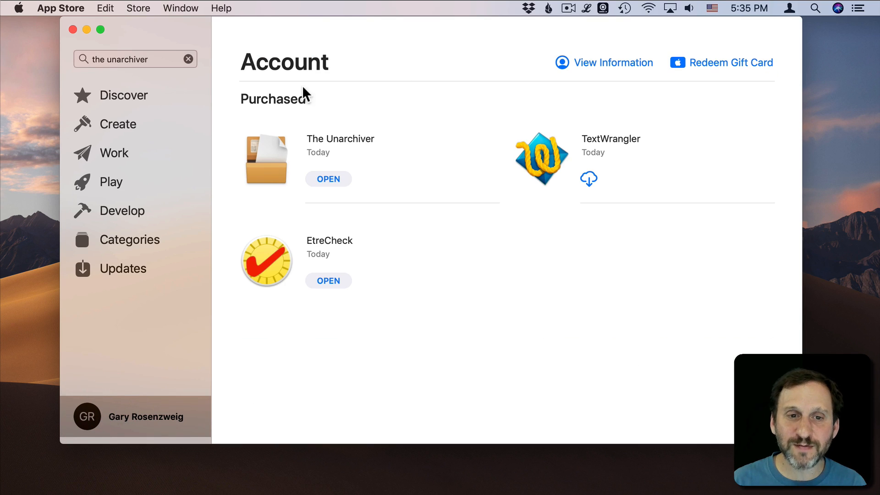
{"action": "mouse_move", "coordinate": [515, 143]}
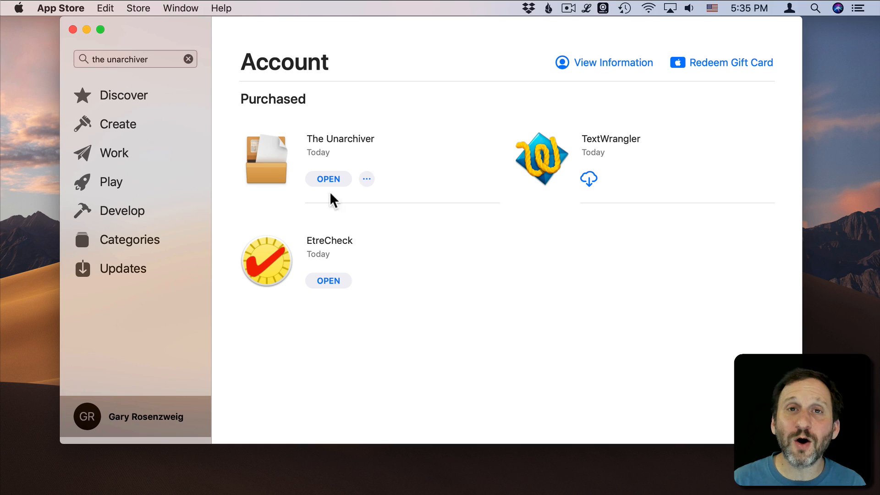
{"action": "mouse_move", "coordinate": [330, 279]}
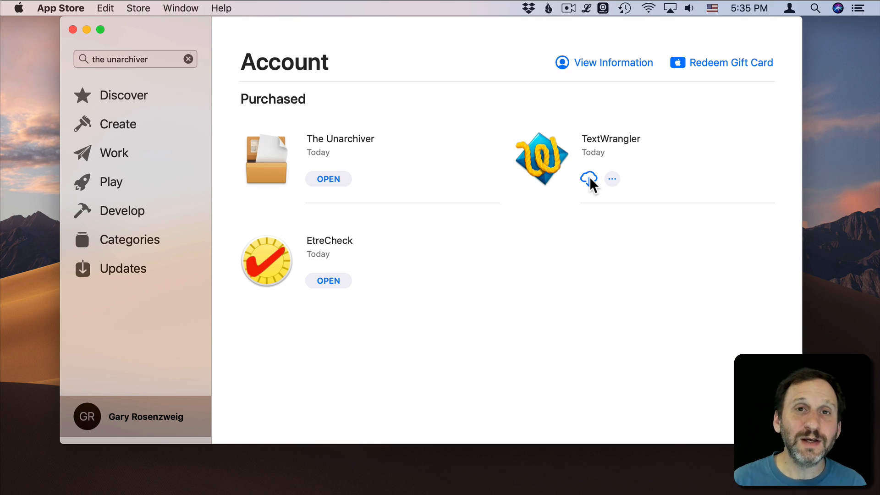
Step: Download TextWrangler from the account's Purchased list until it offers Open
{"action": "left_click", "coordinate": [588, 179]}
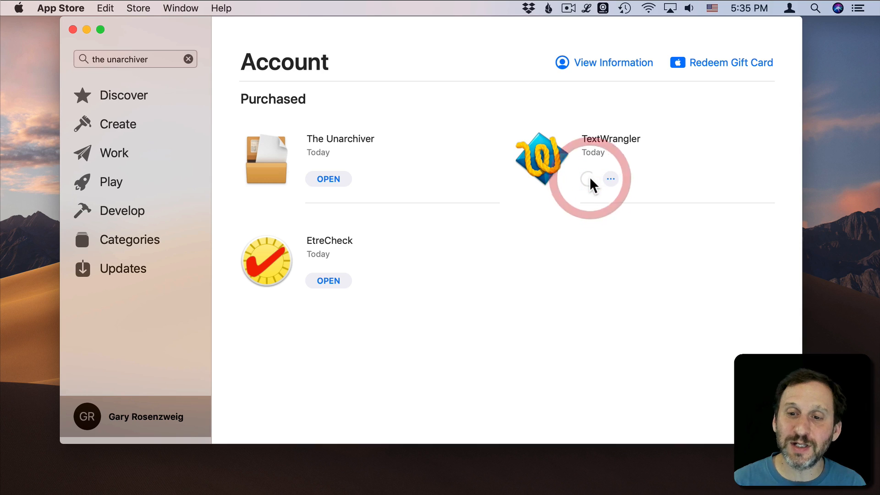
{"action": "left_click", "coordinate": [589, 178]}
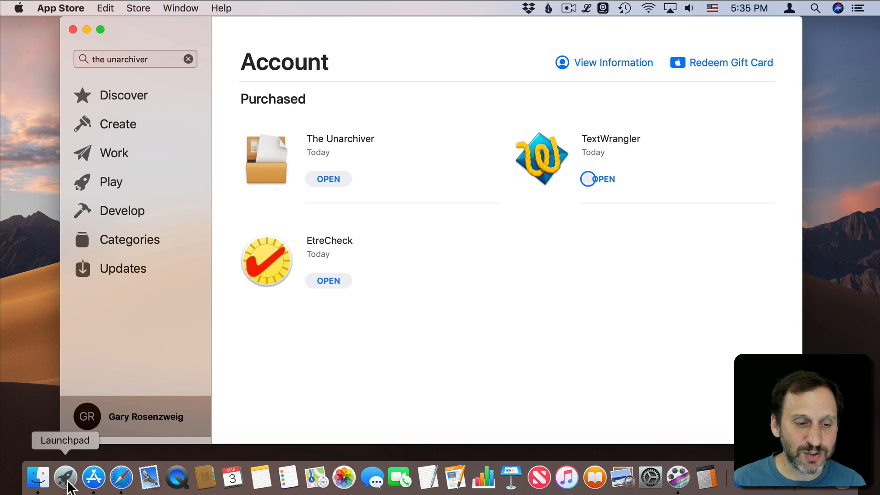
{"action": "left_click", "coordinate": [65, 478]}
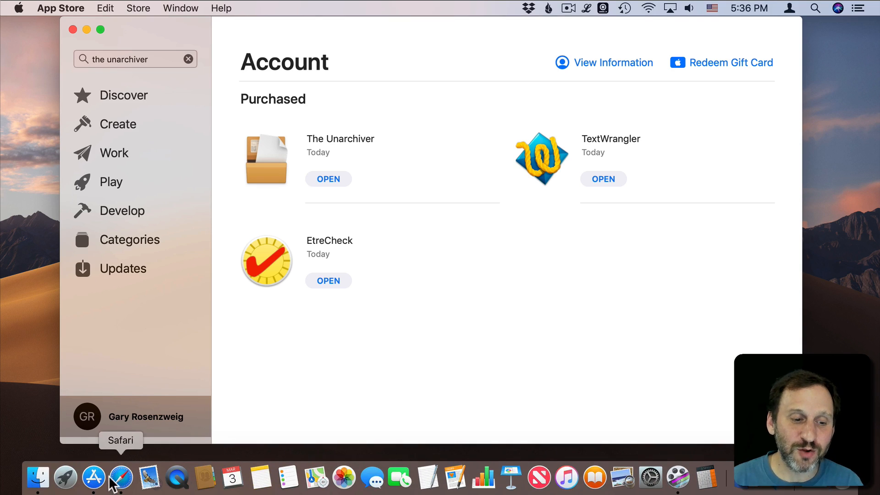
{"action": "mouse_move", "coordinate": [66, 477]}
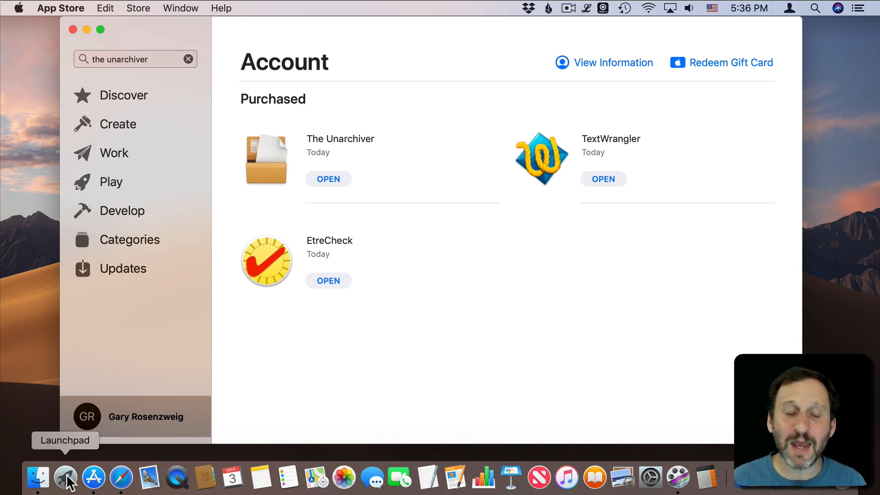